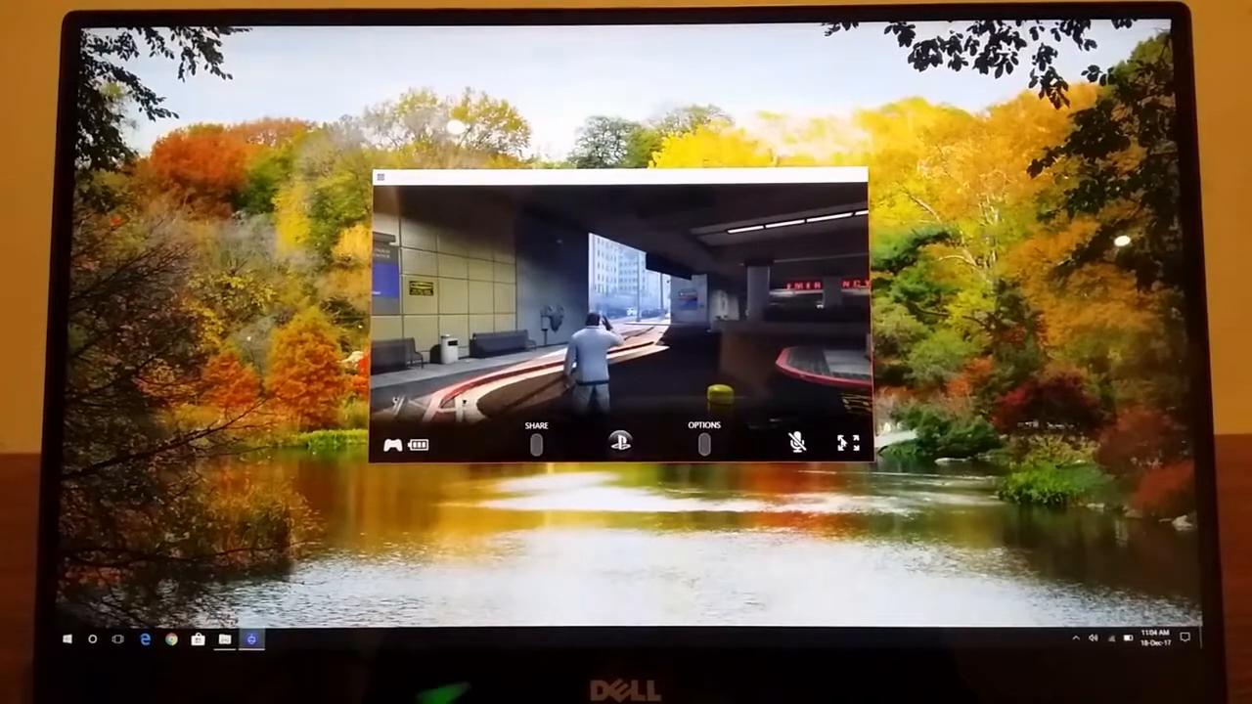
End the Grand Theft Auto V Remote Play session to return to the connection screen
click(846, 444)
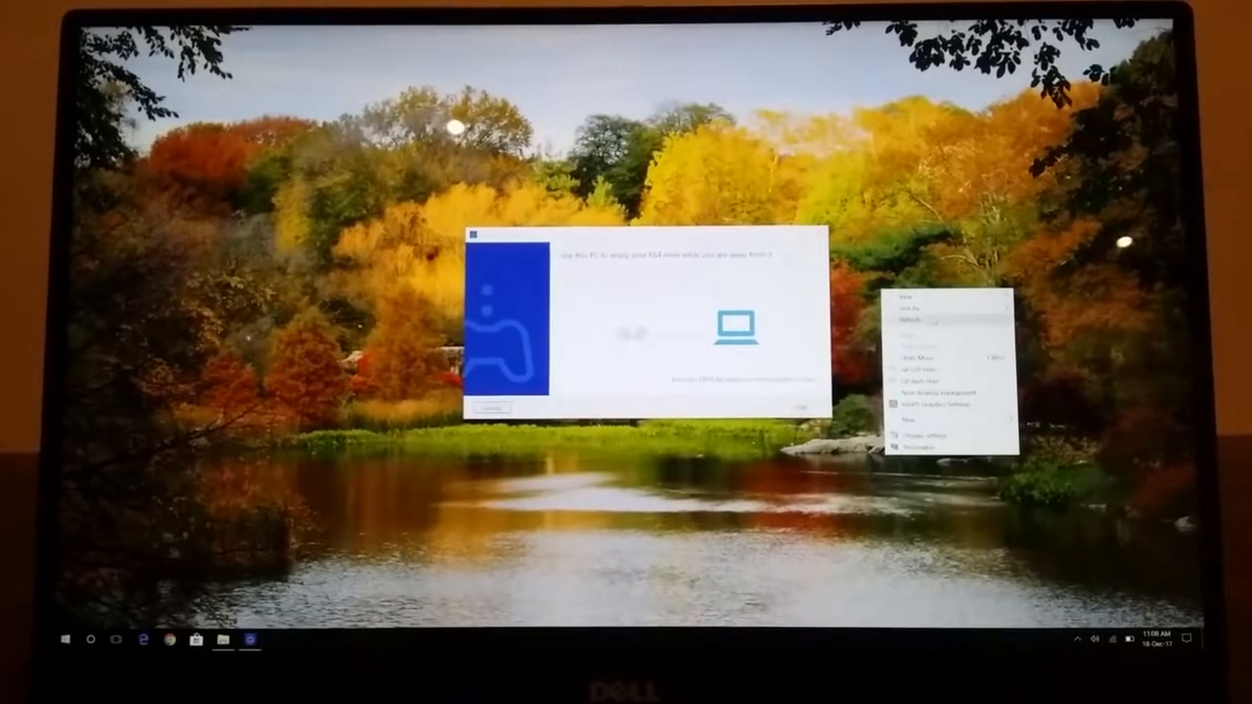
Reconnect to the PS4 from the 'Use this PC to enjoy your PS4' screen
click(929, 318)
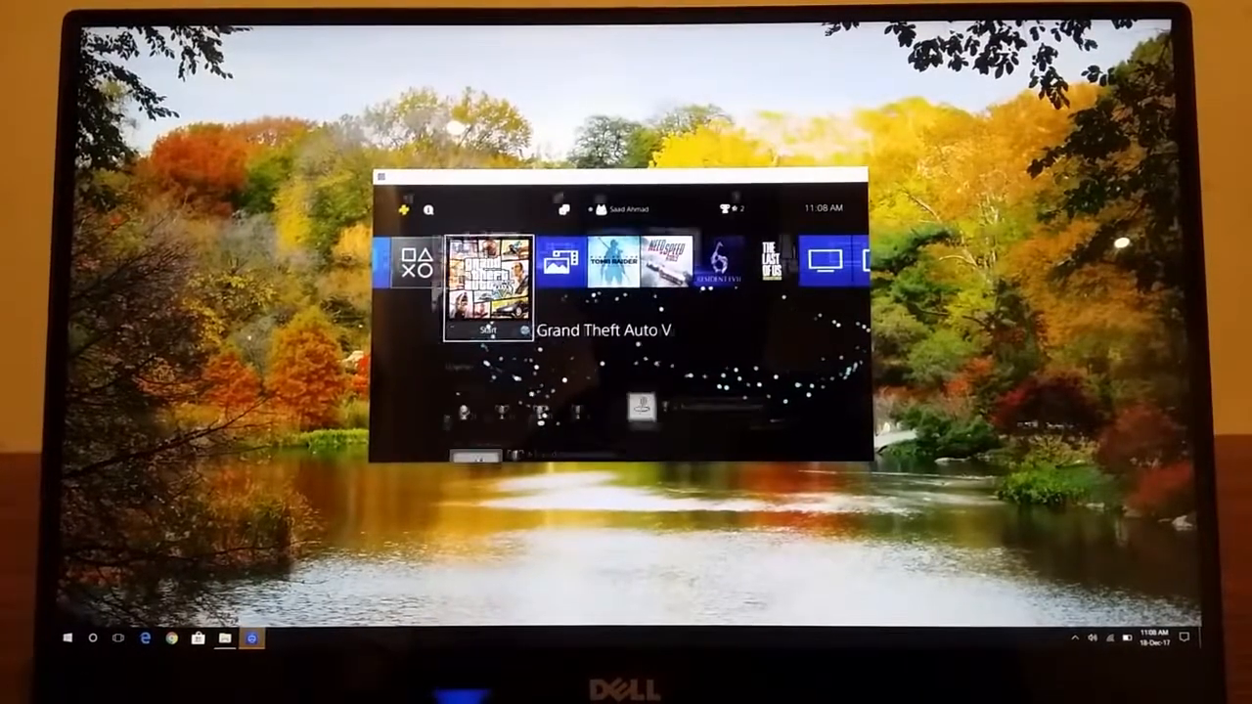
Make the stream full screen and move the selection from Capture Gallery to Grand Theft Auto V
click(488, 283)
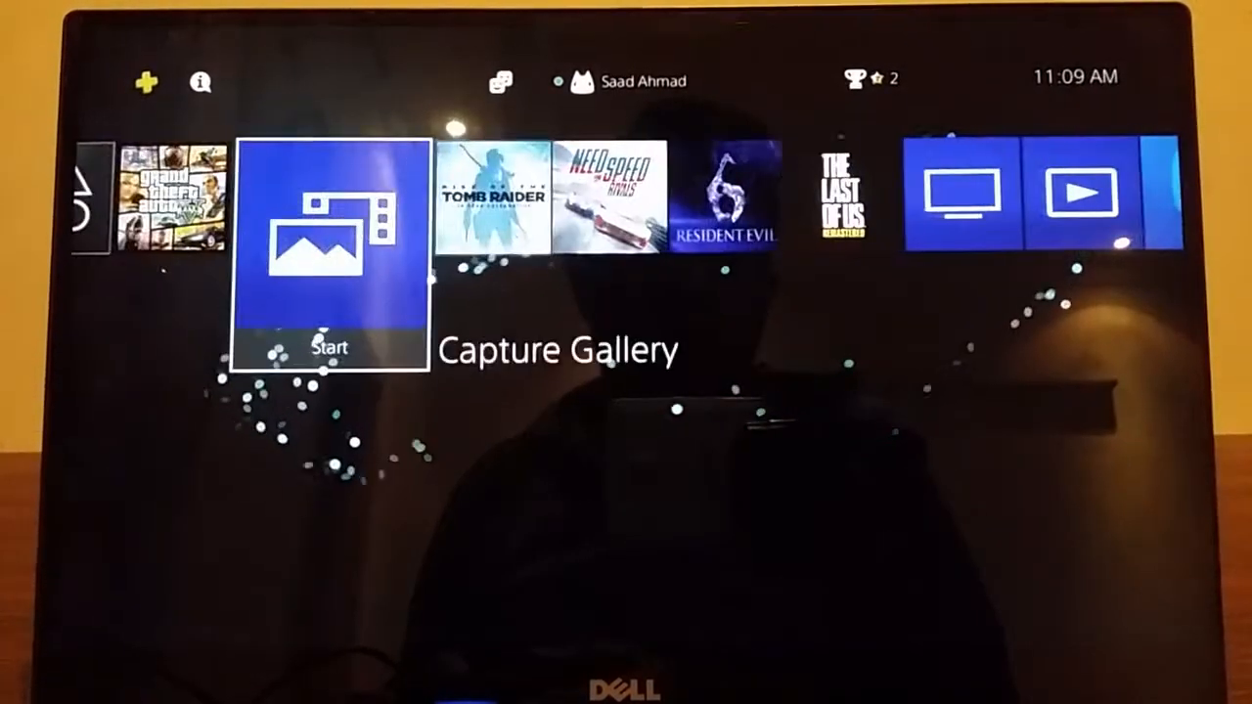
key(Left)
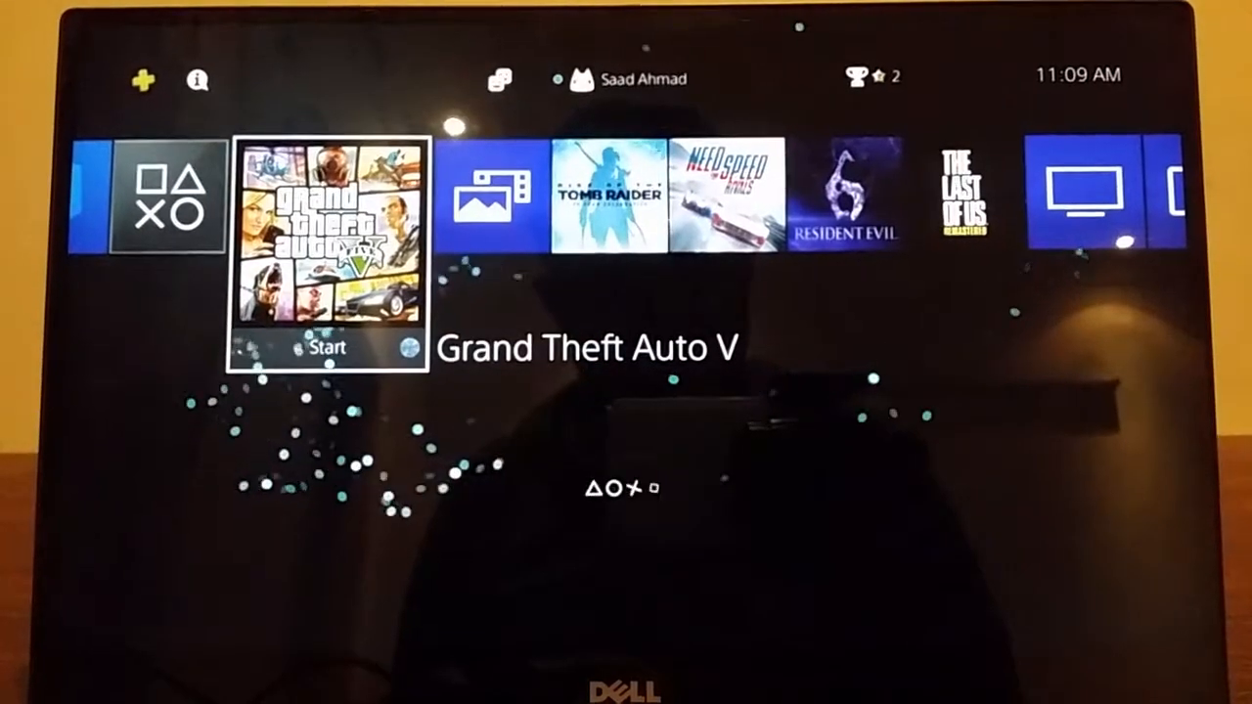